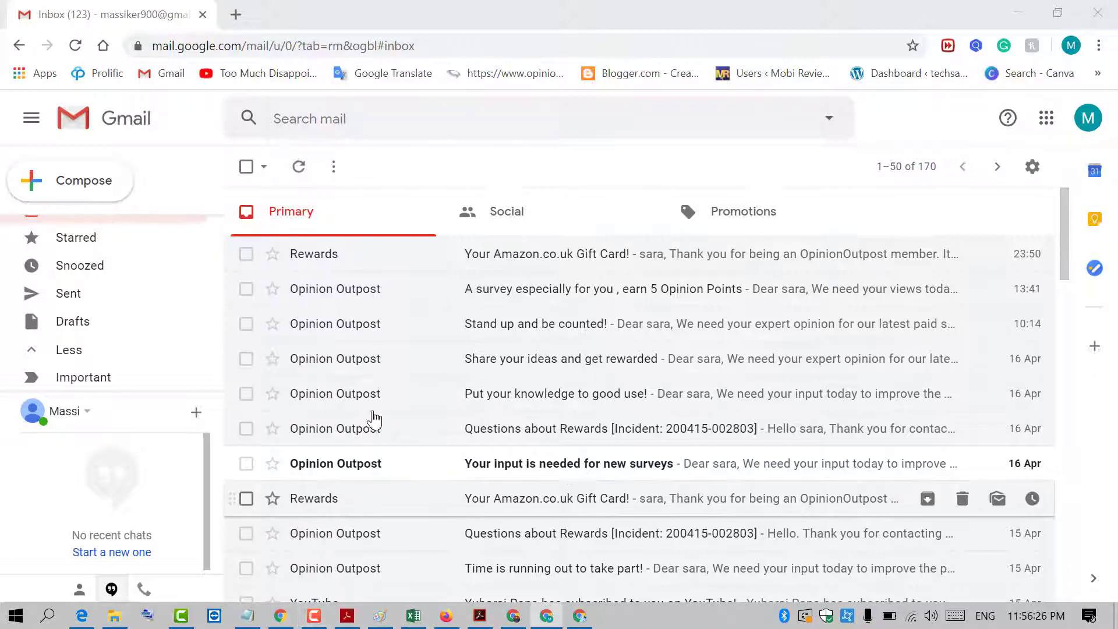
mouse_move(636, 359)
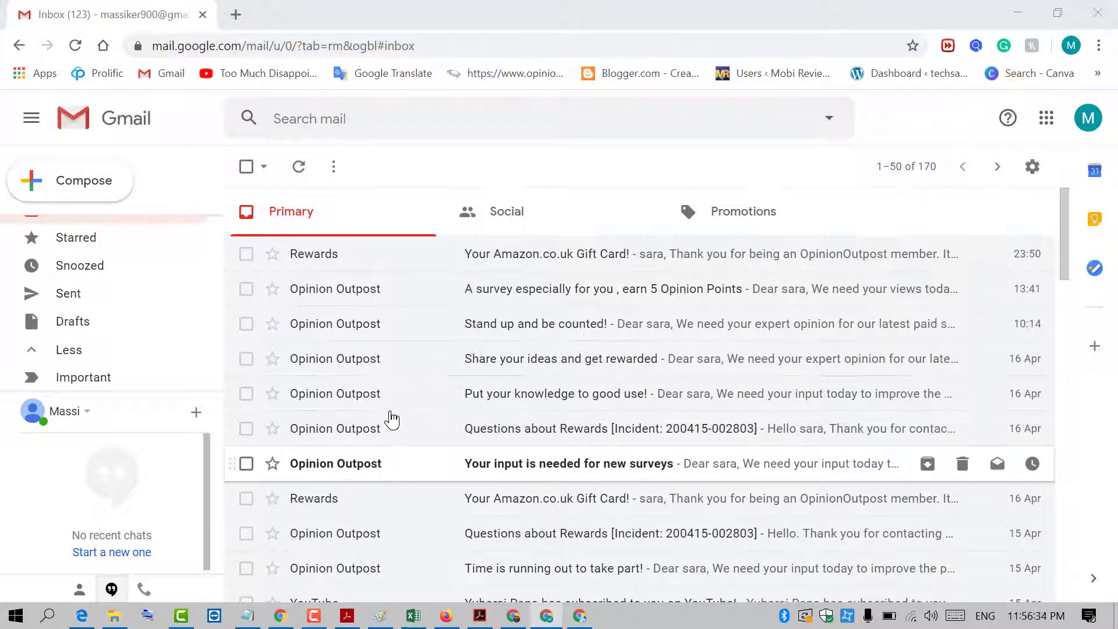
mouse_move(385, 289)
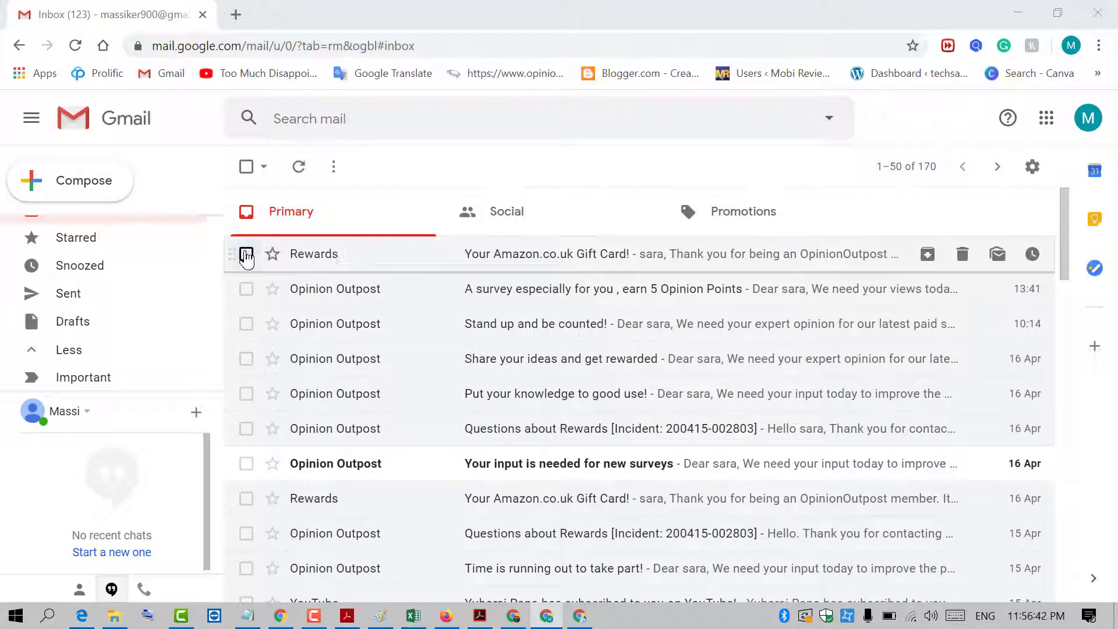
Step: Create a filter from the selected Rewards Amazon gift card message
left_click(246, 254)
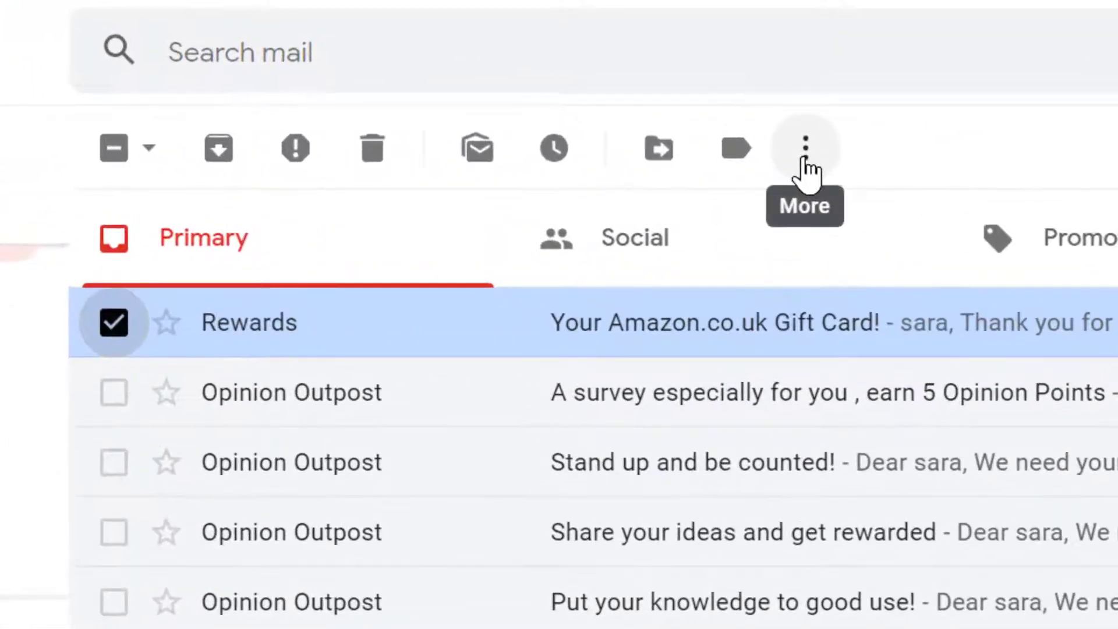
left_click(804, 147)
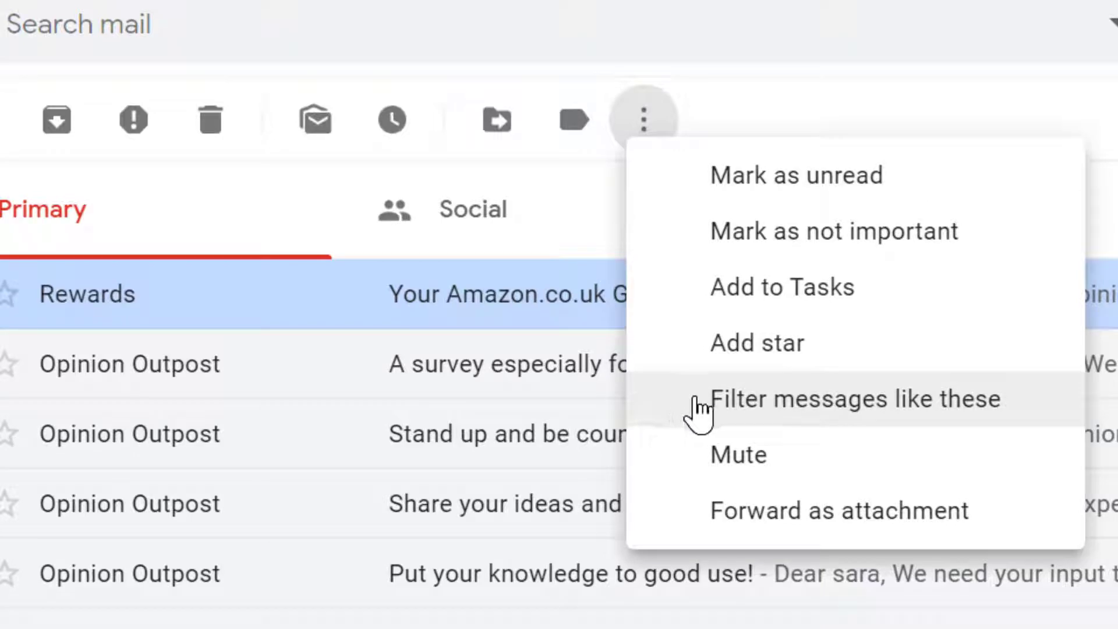
mouse_move(842, 410)
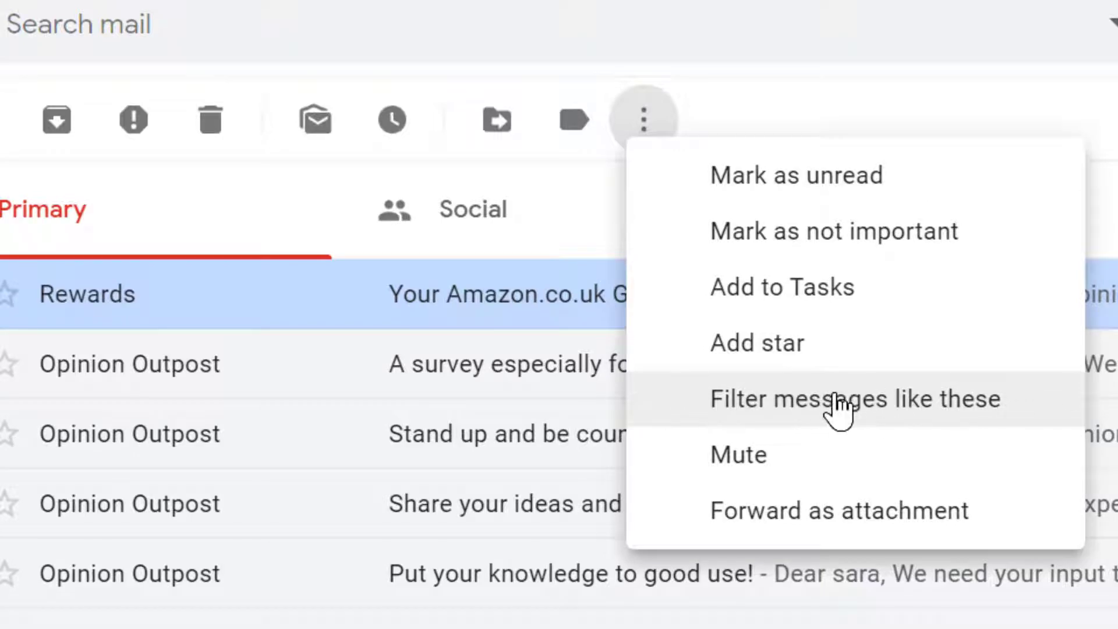
left_click(853, 399)
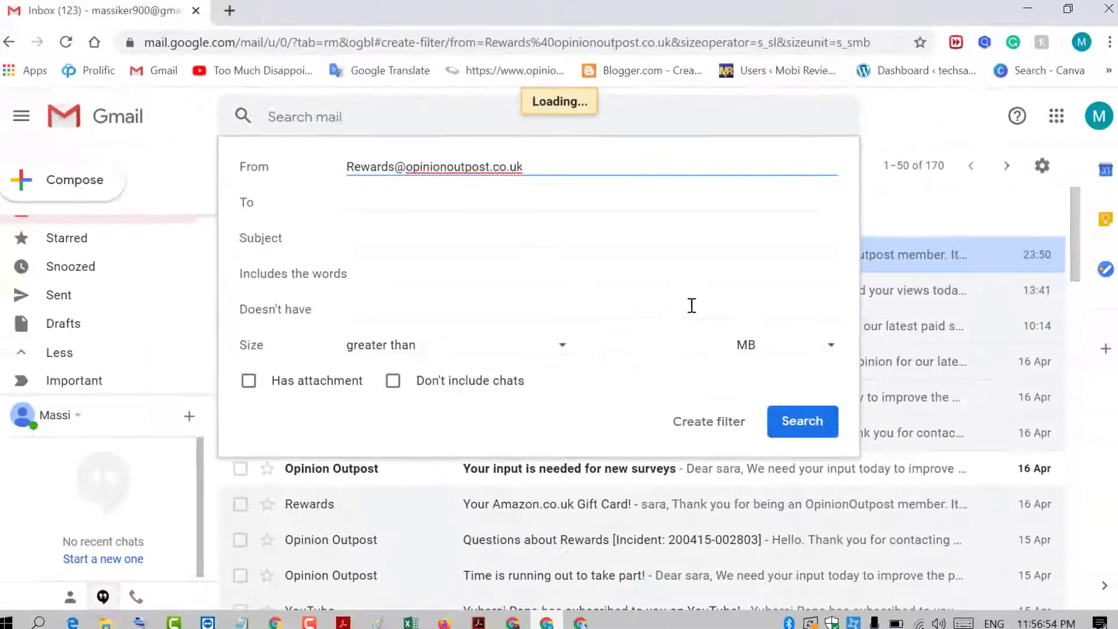
left_click(803, 420)
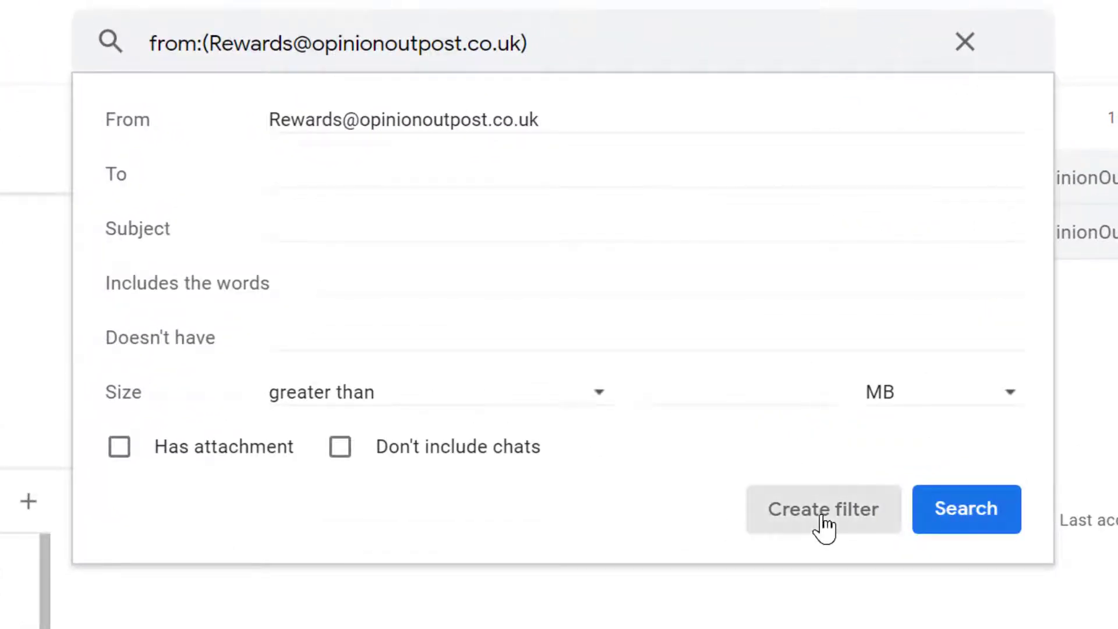
left_click(823, 509)
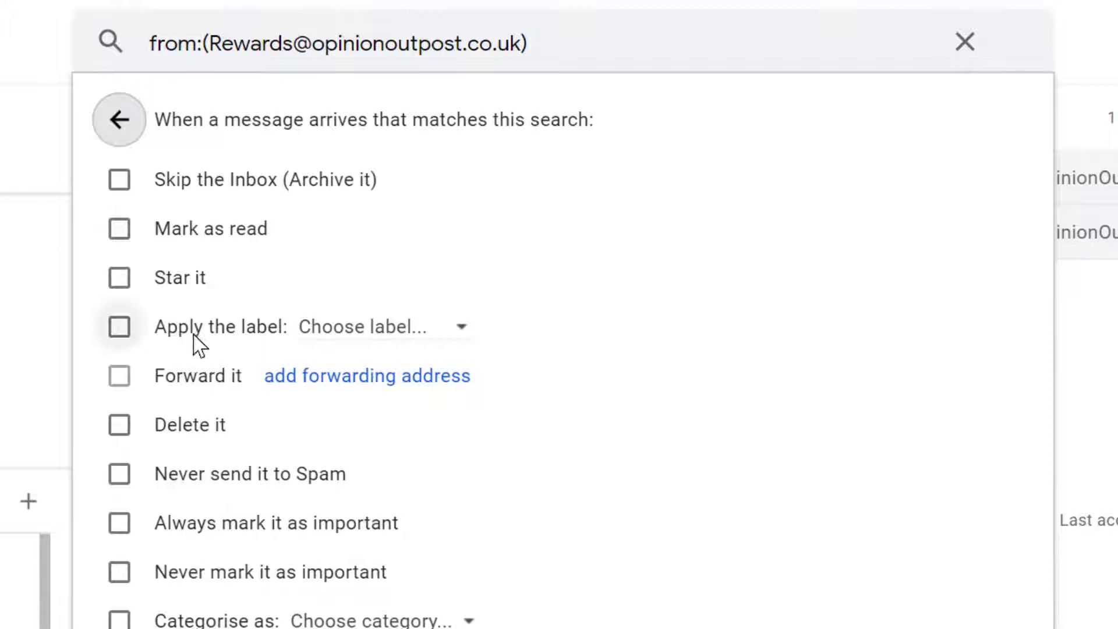
left_click(119, 327)
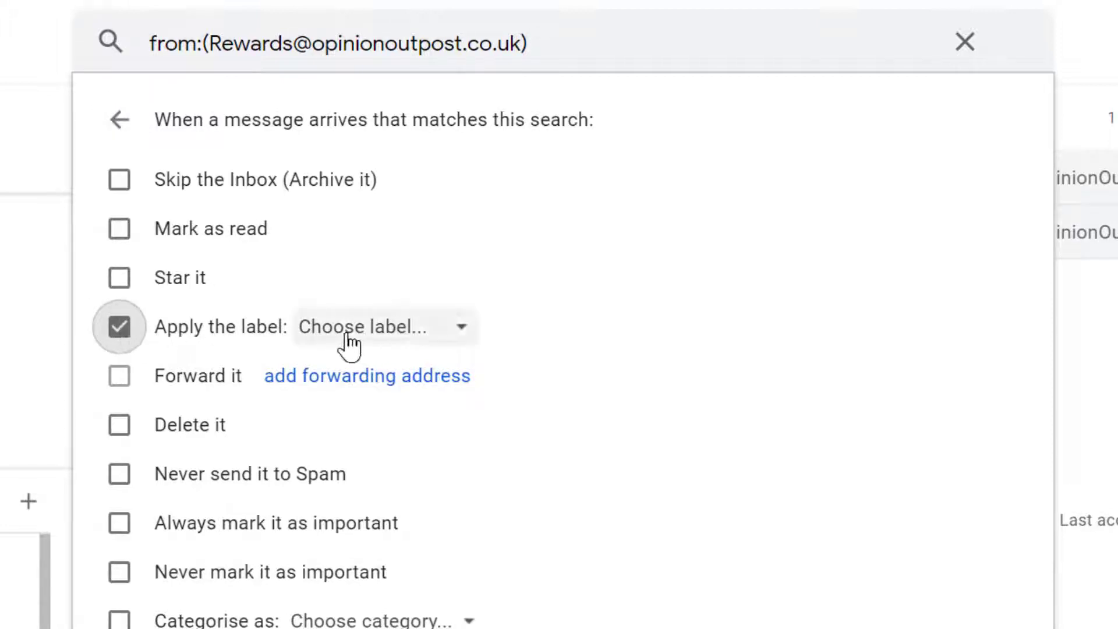
left_click(383, 327)
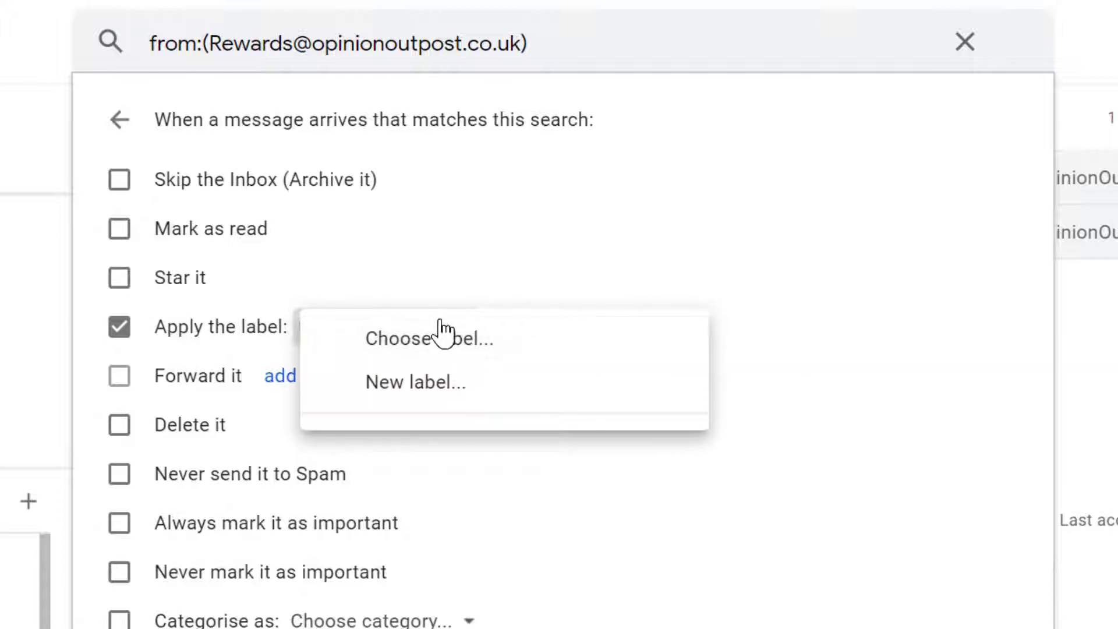
mouse_move(574, 374)
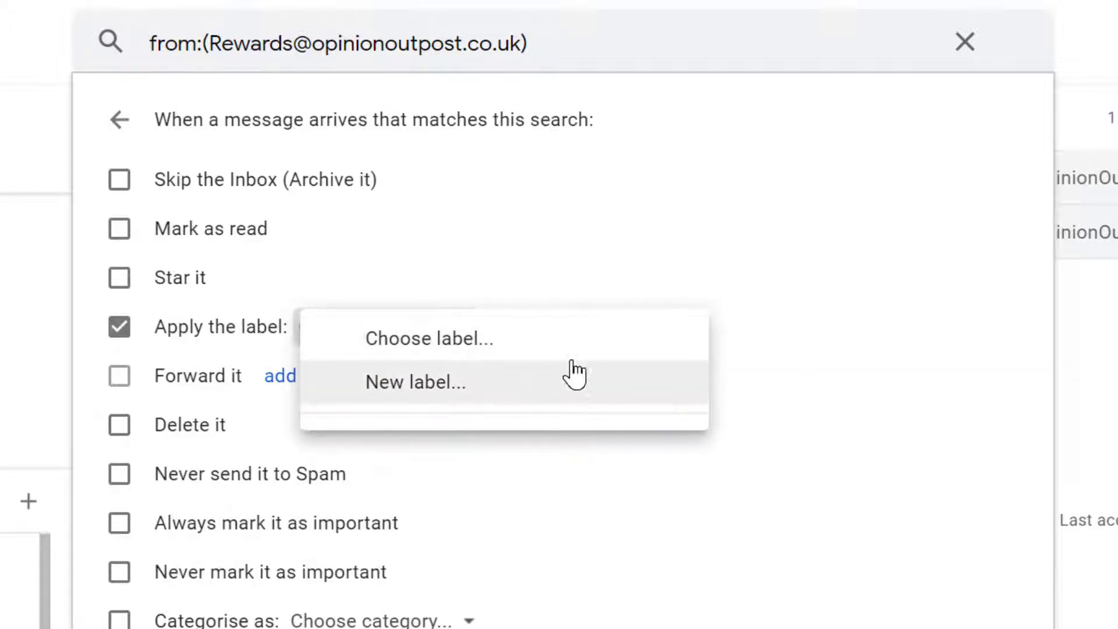
Step: Create and apply a new label 'IMP' and set matching mail to skip the inbox
left_click(416, 382)
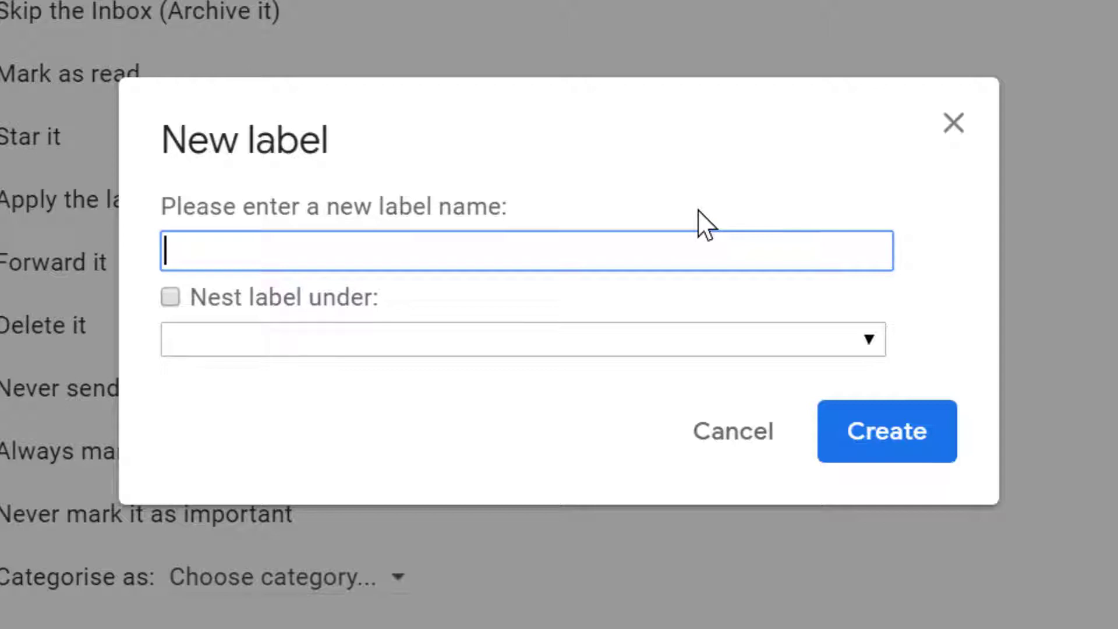
type("IMP")
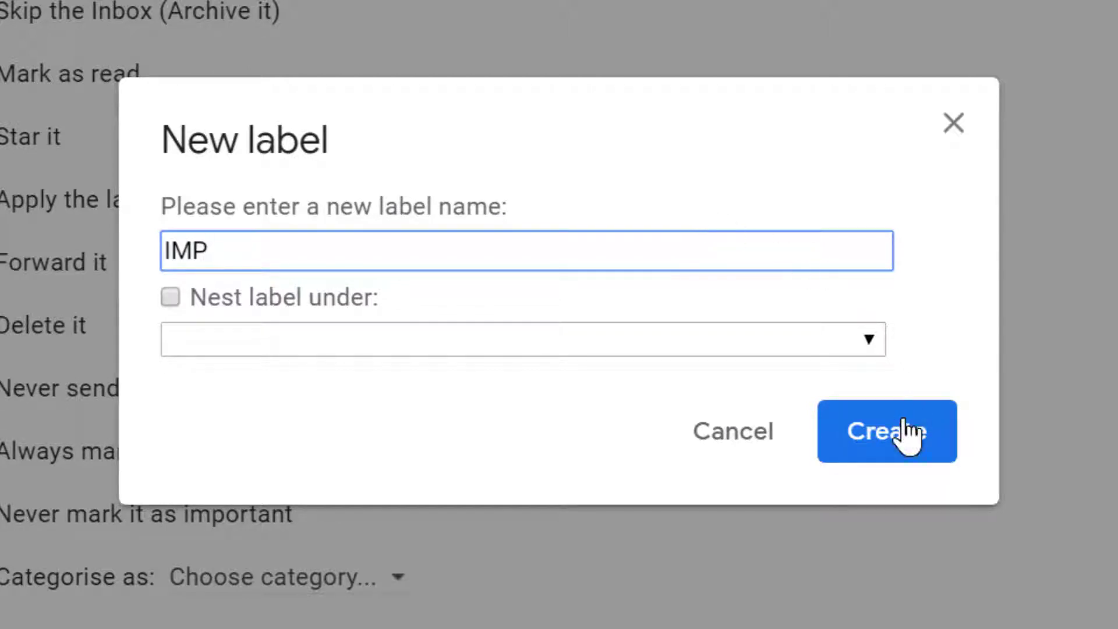
left_click(886, 431)
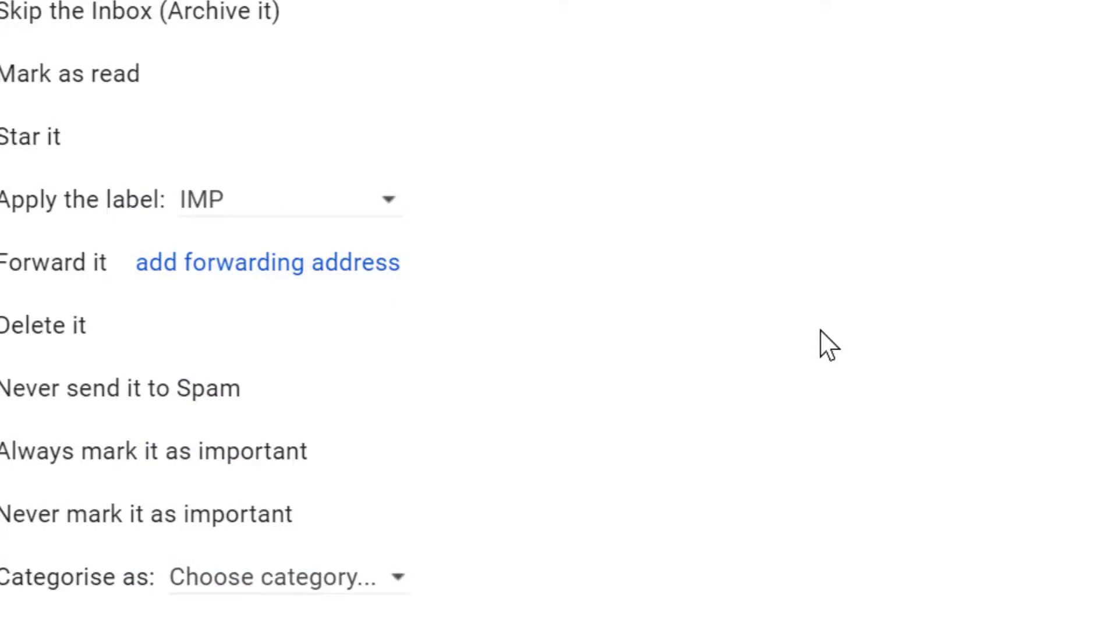
left_click(249, 204)
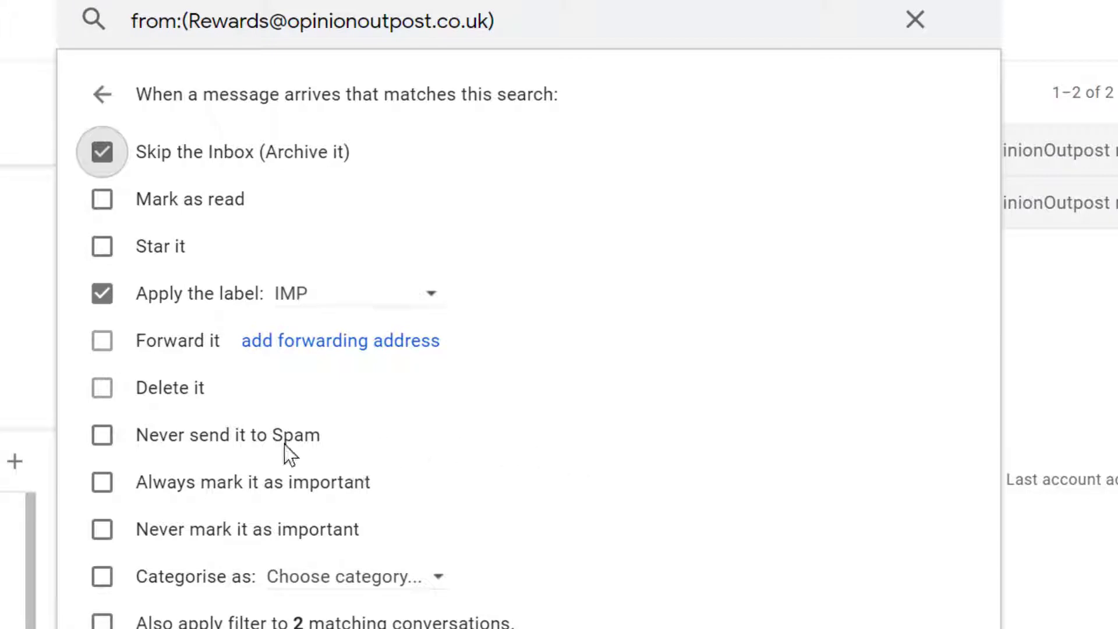
Step: Set never spam, always important, apply to 2 existing conversations, and create the filter
left_click(102, 435)
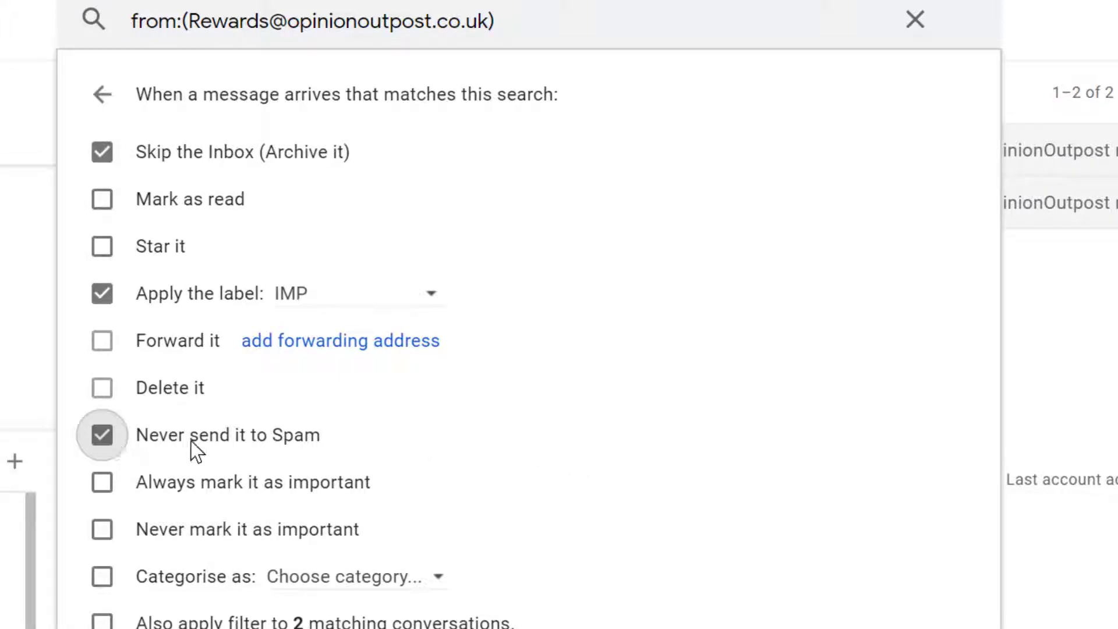
mouse_move(343, 442)
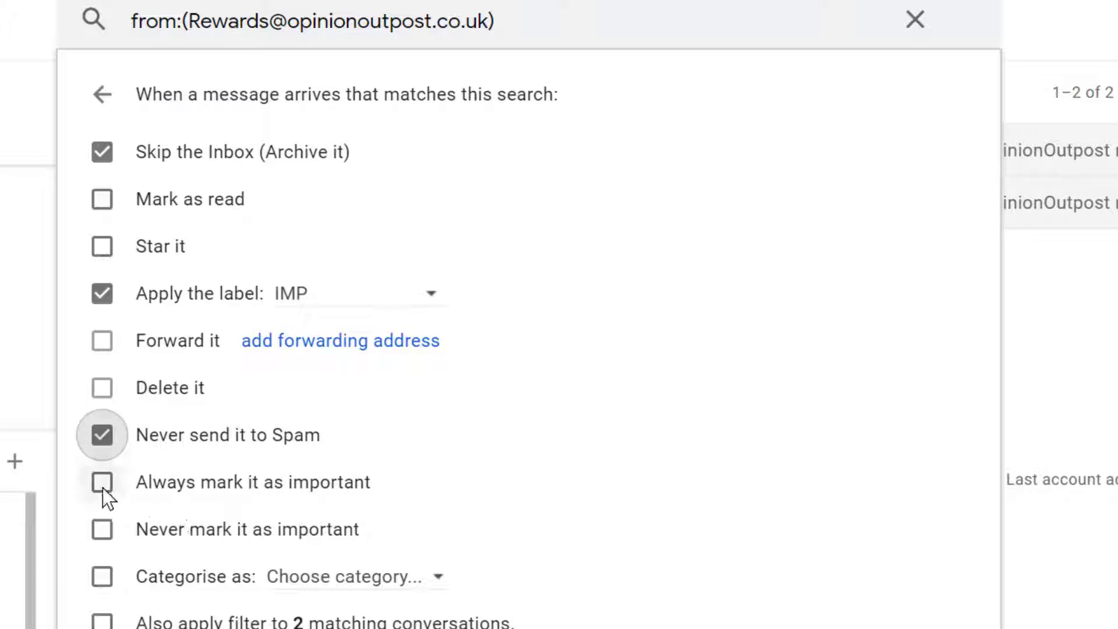
left_click(102, 482)
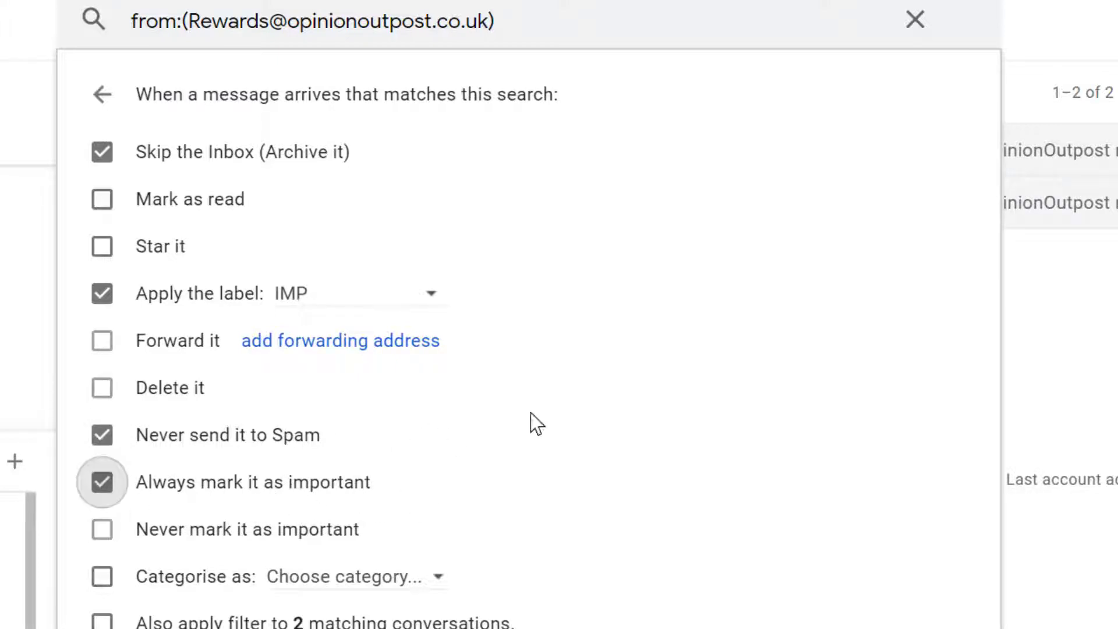
mouse_move(246, 185)
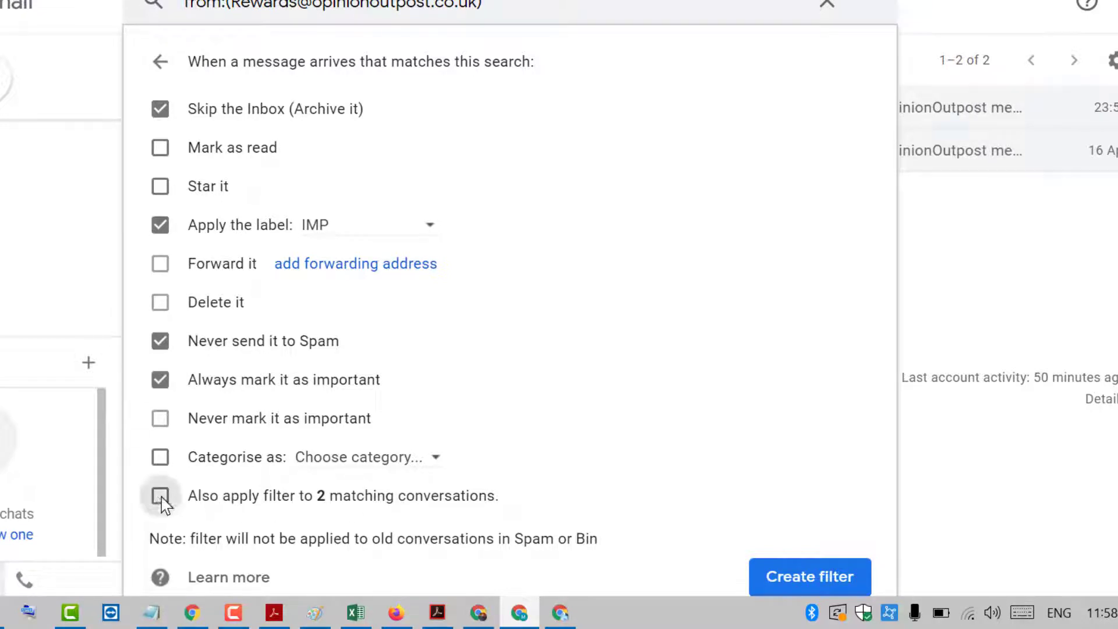
left_click(160, 495)
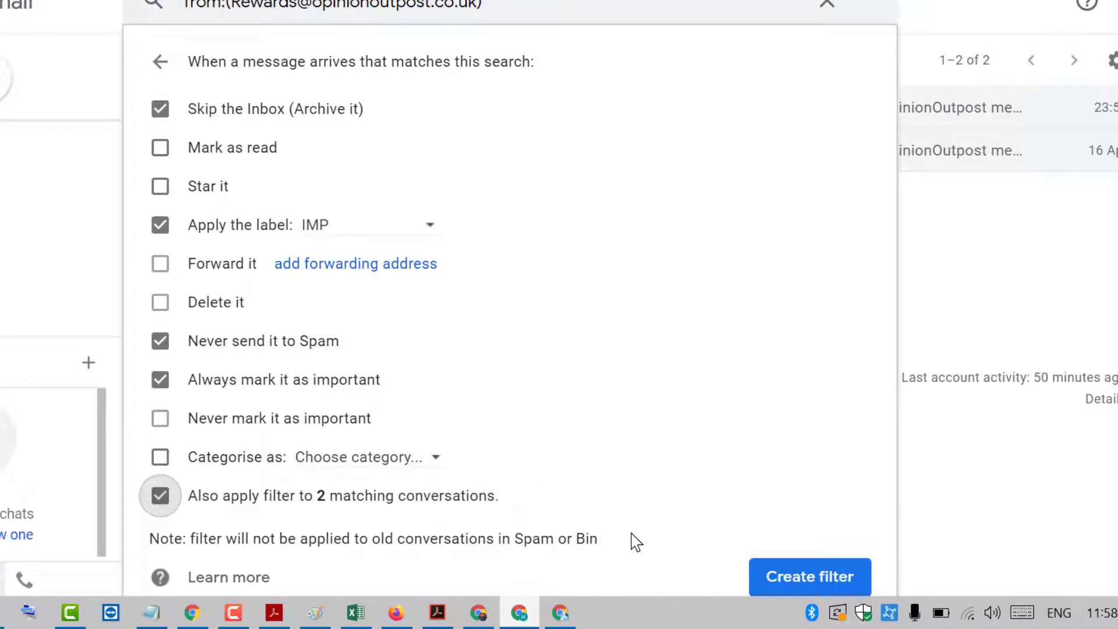
left_click(810, 576)
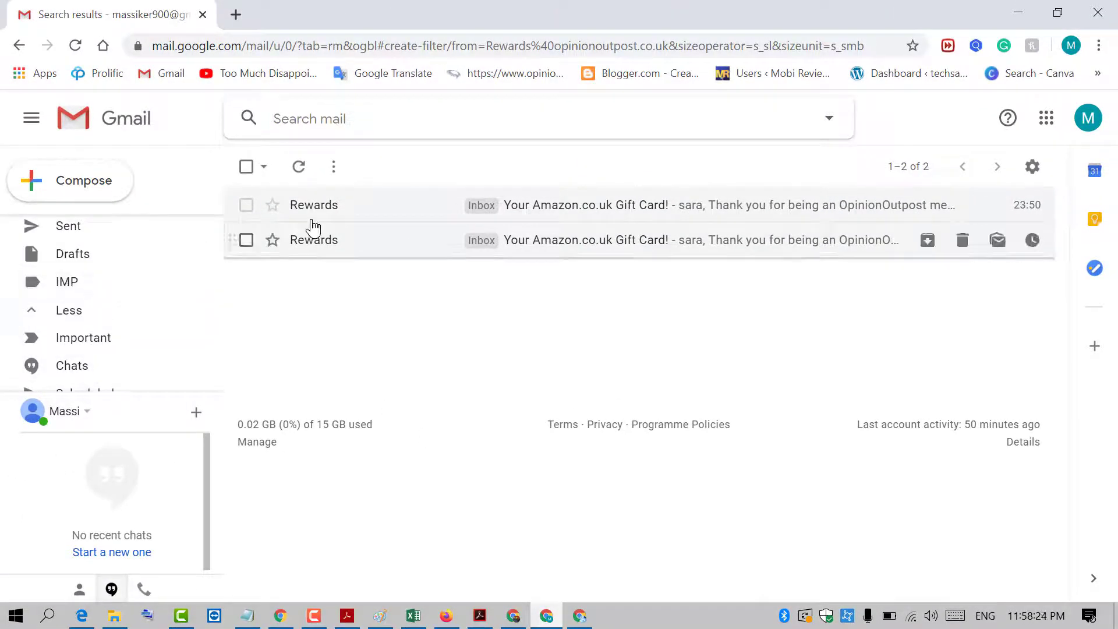
mouse_move(343, 204)
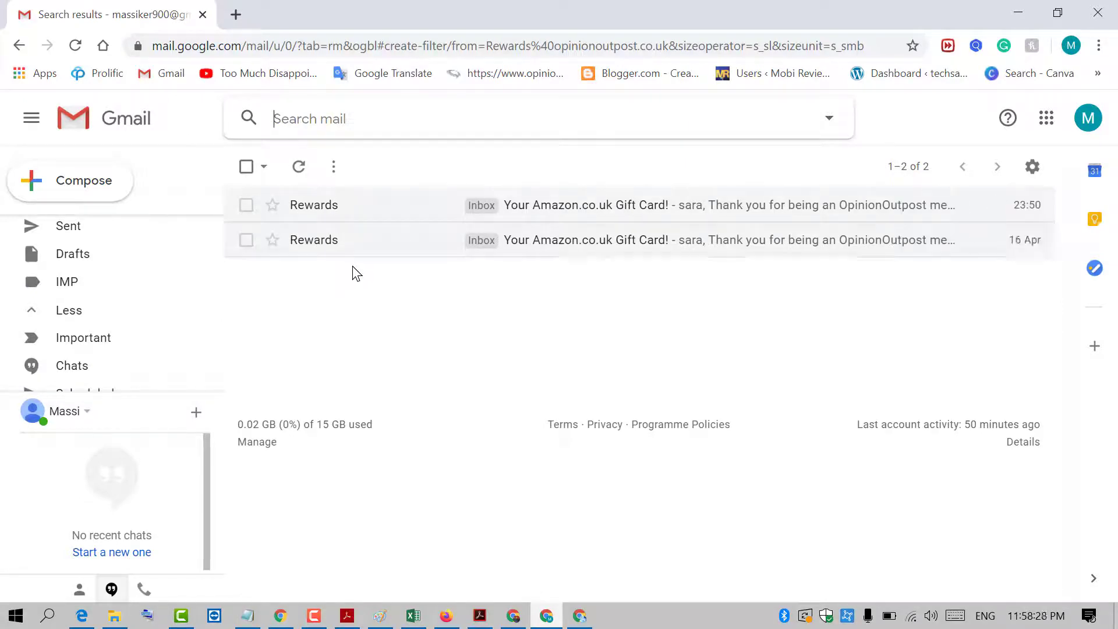
mouse_move(67, 280)
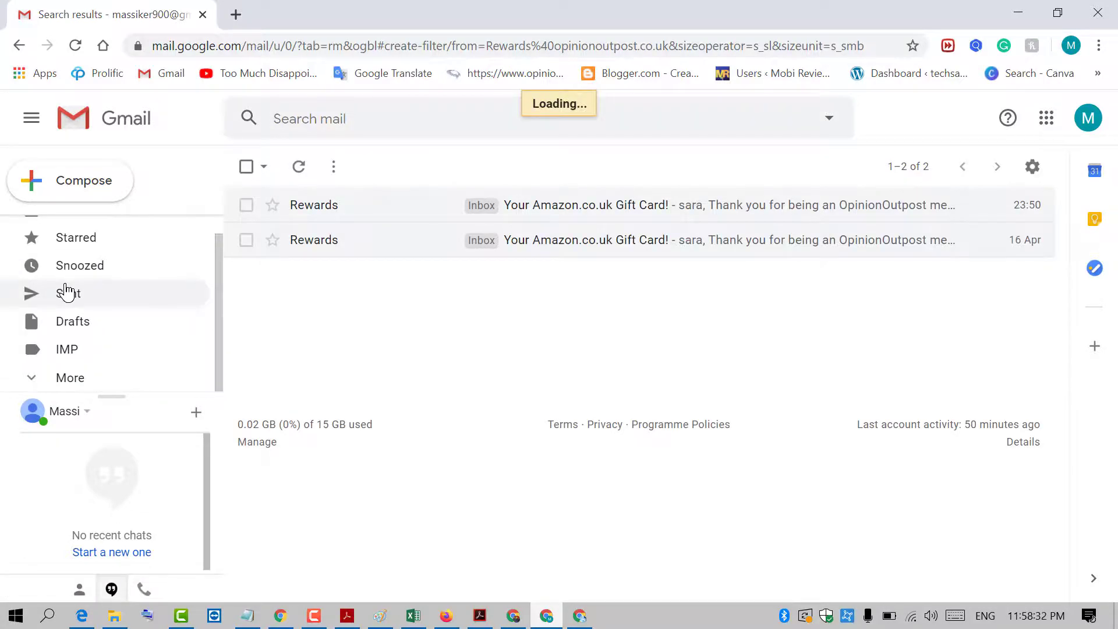
Step: Check both Rewards gift card emails under IMP, then scroll the Primary inbox
left_click(67, 349)
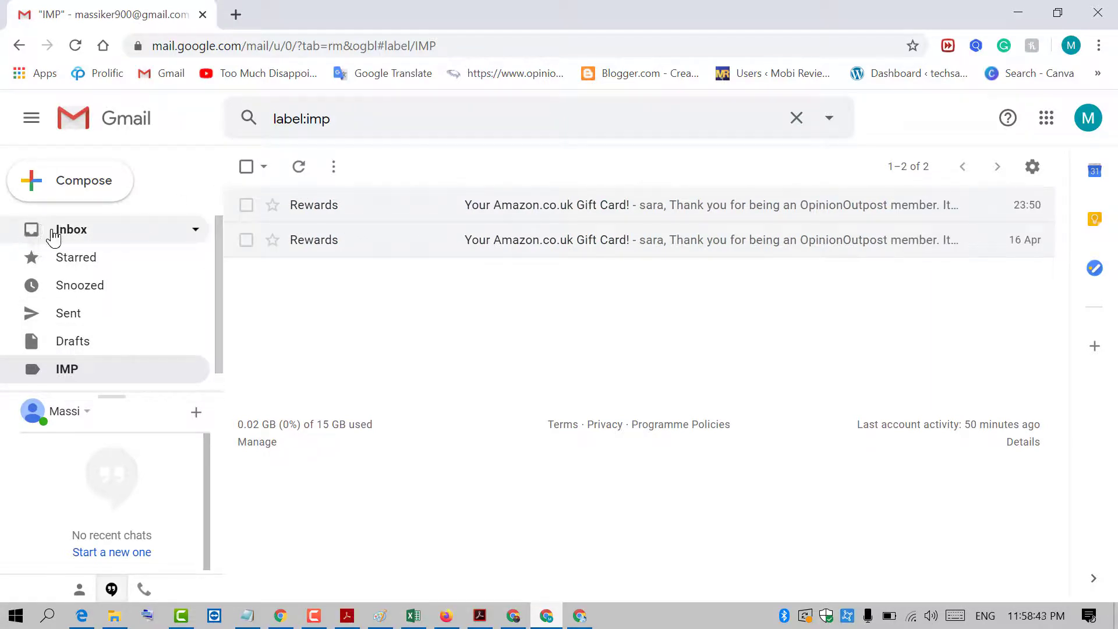
left_click(71, 229)
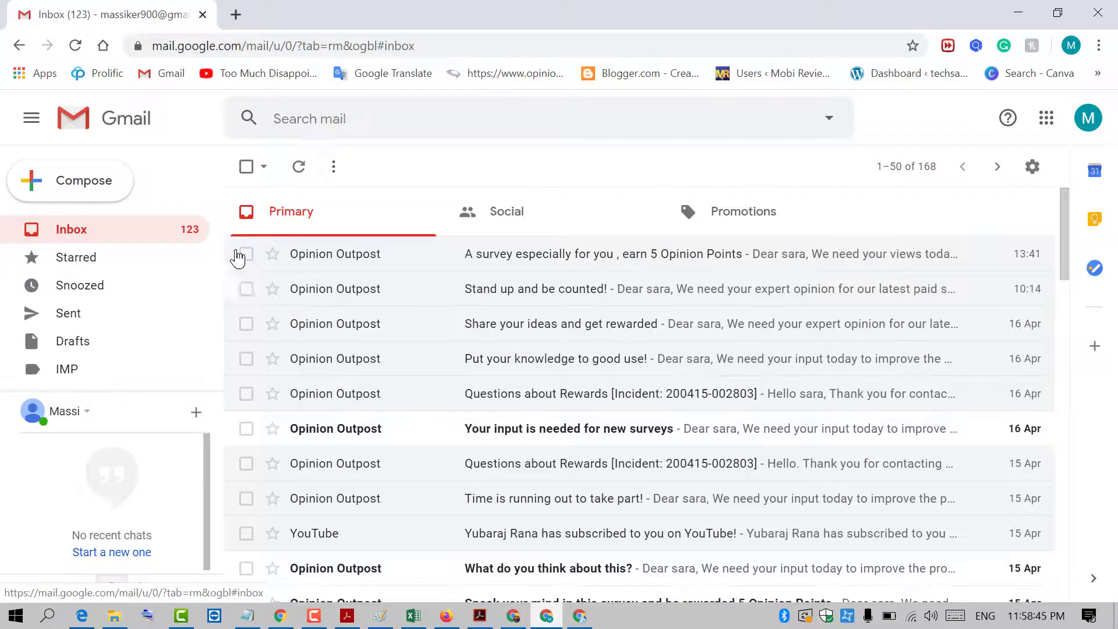
scroll("down", 3)
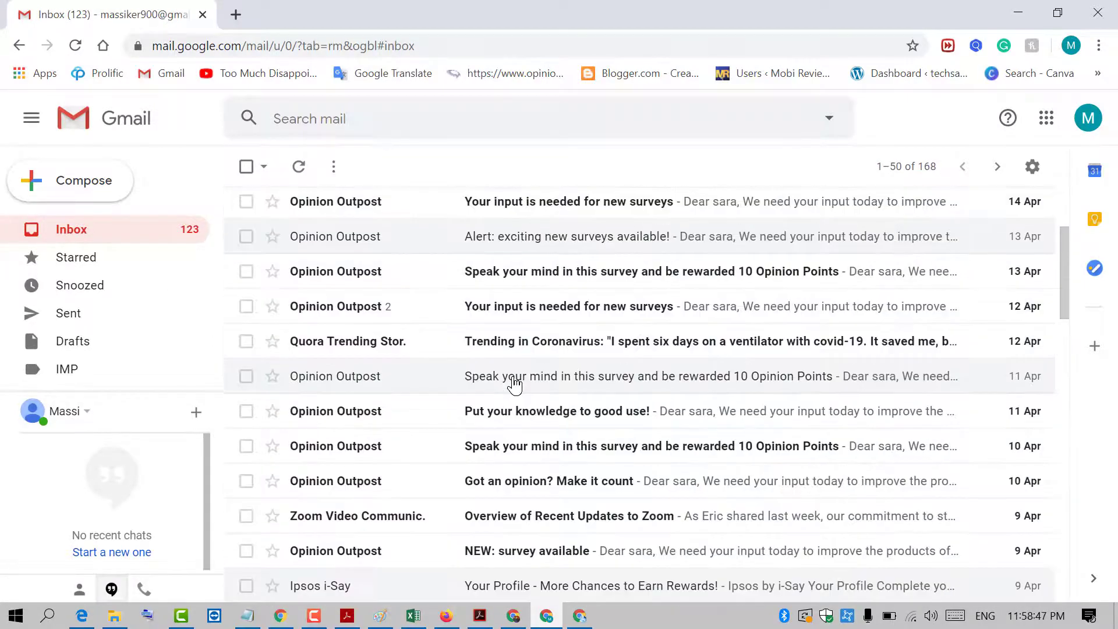